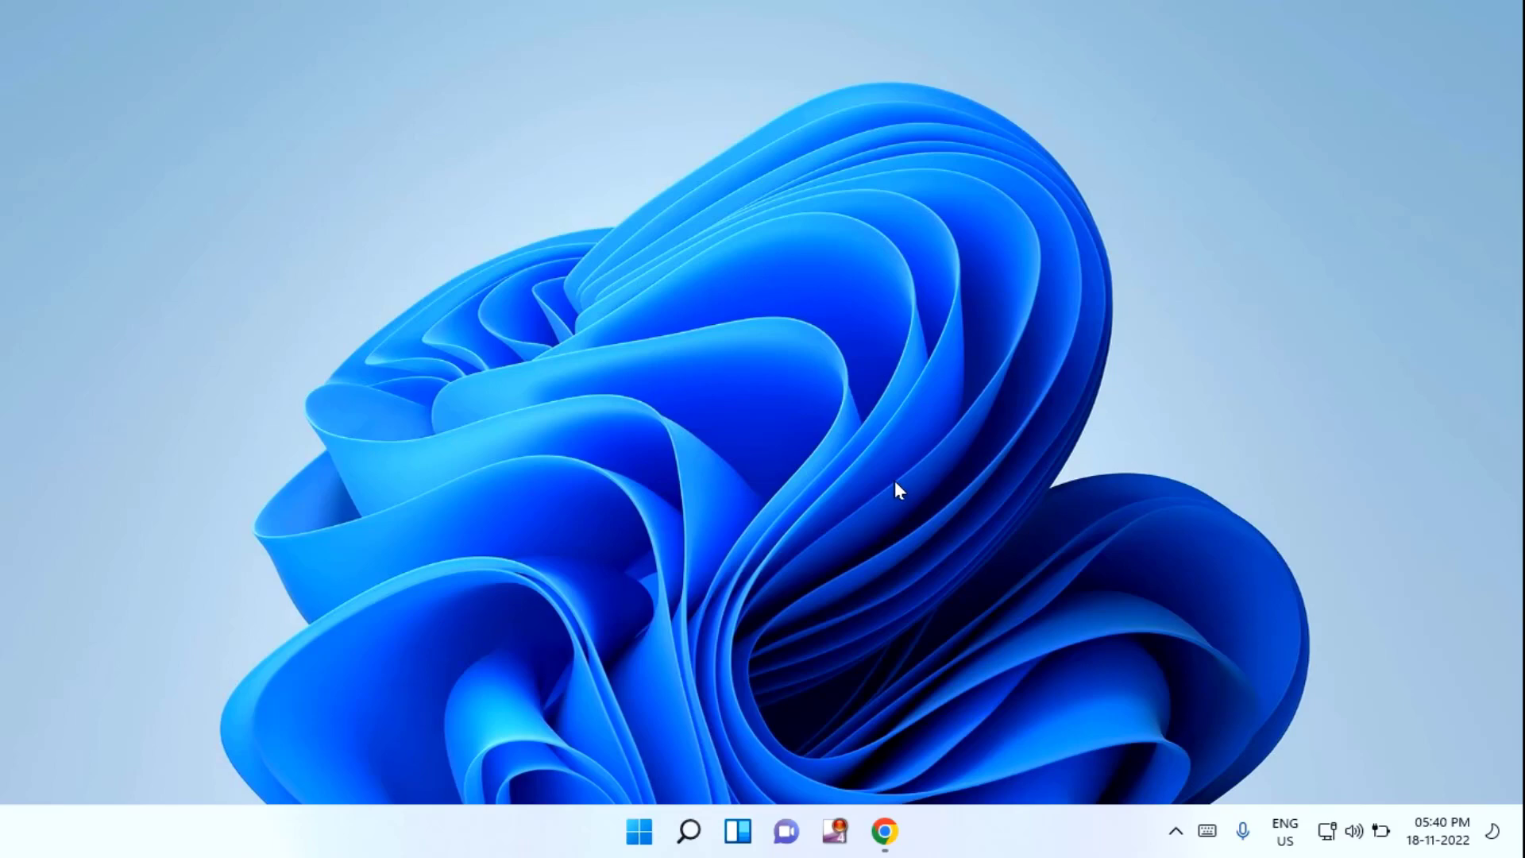
mouse_move(734, 711)
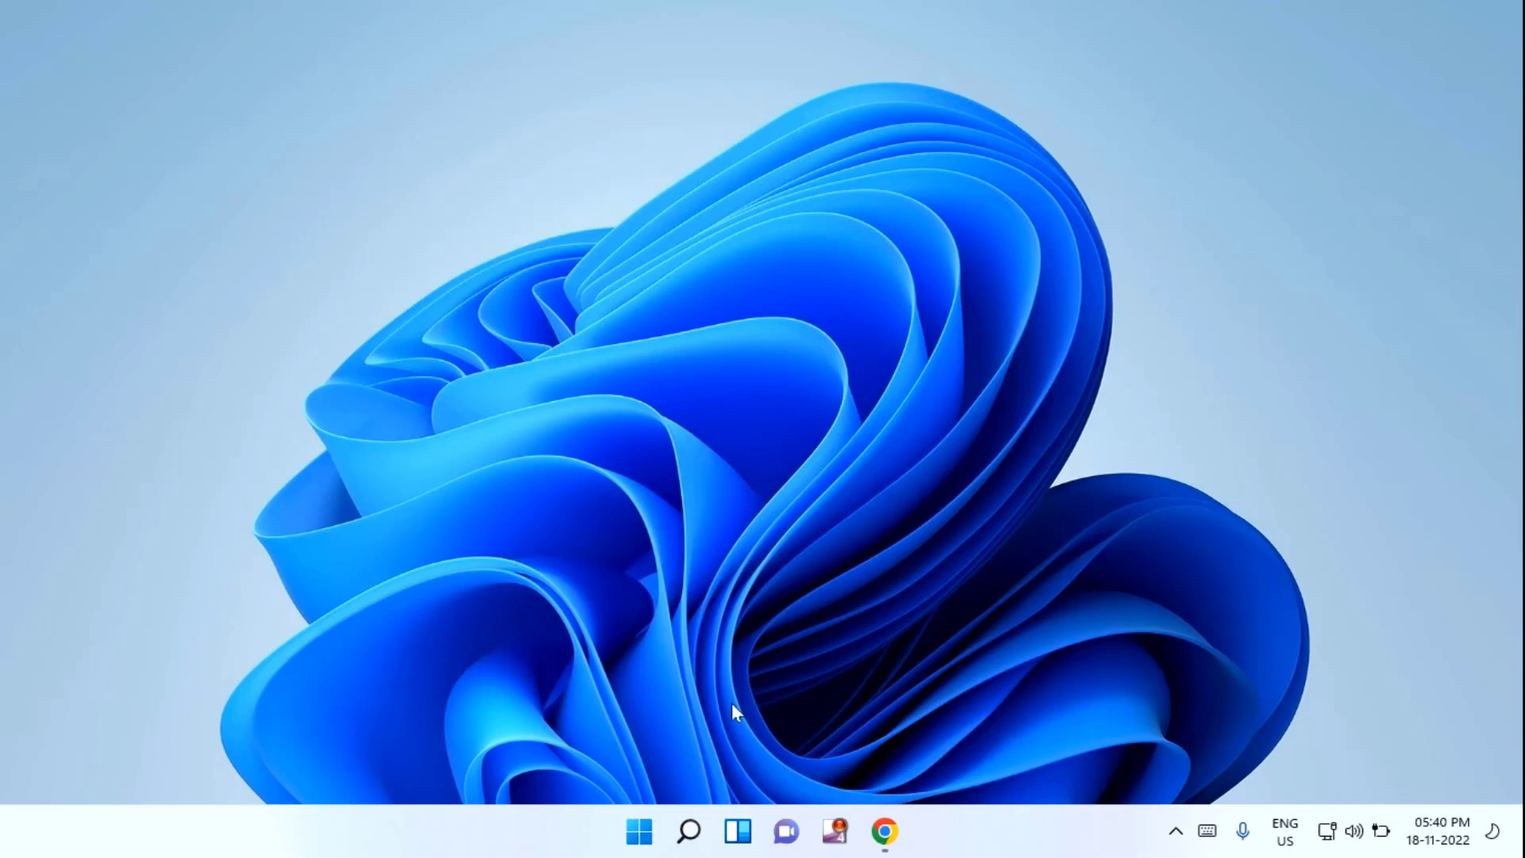
- Search for cmd and launch Command Prompt with Run as administrator
click(639, 831)
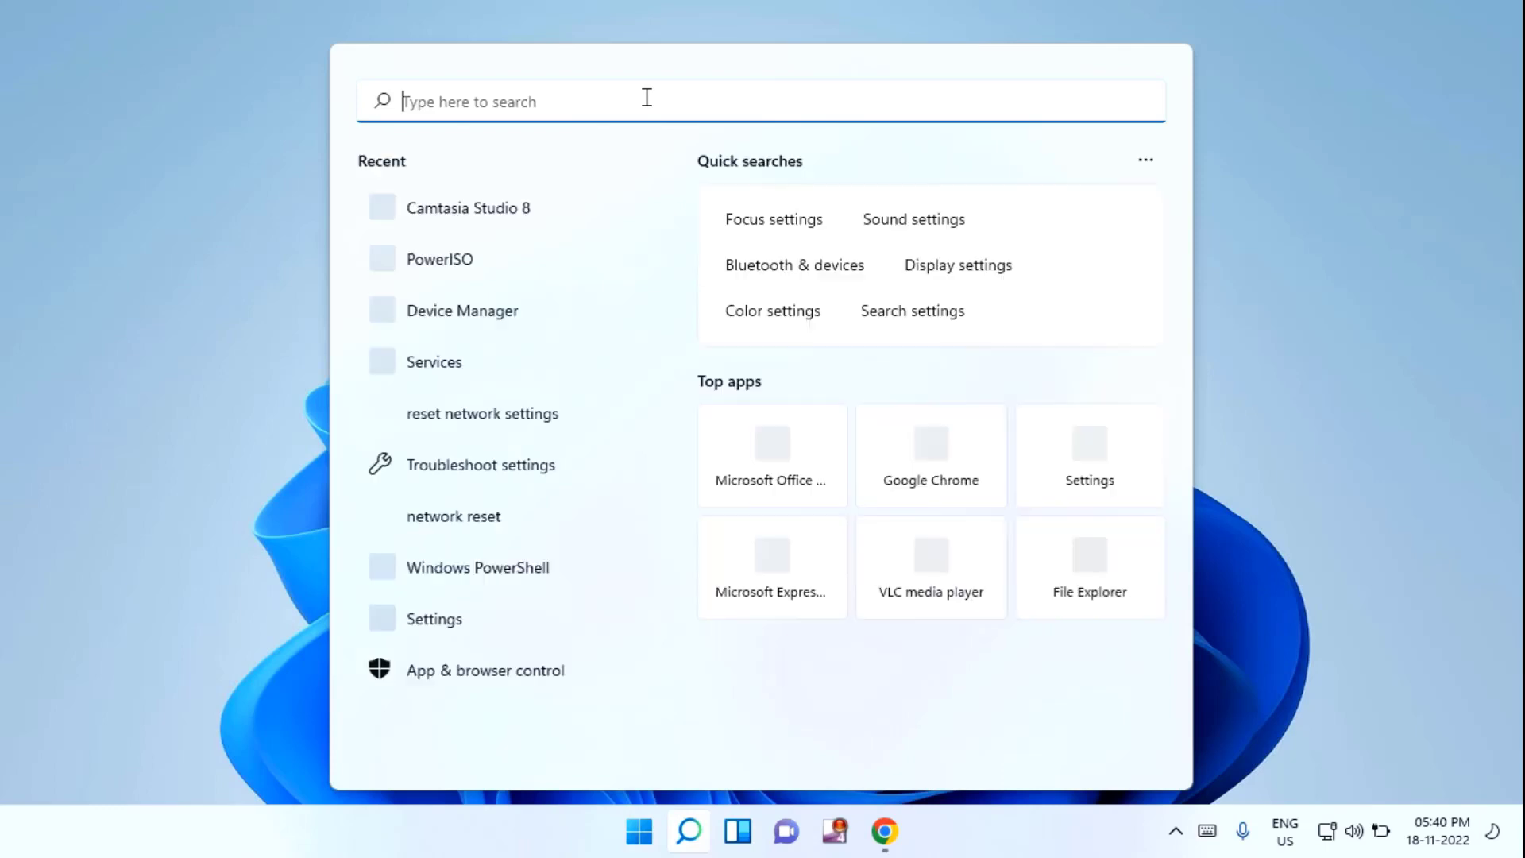
text(cmd)
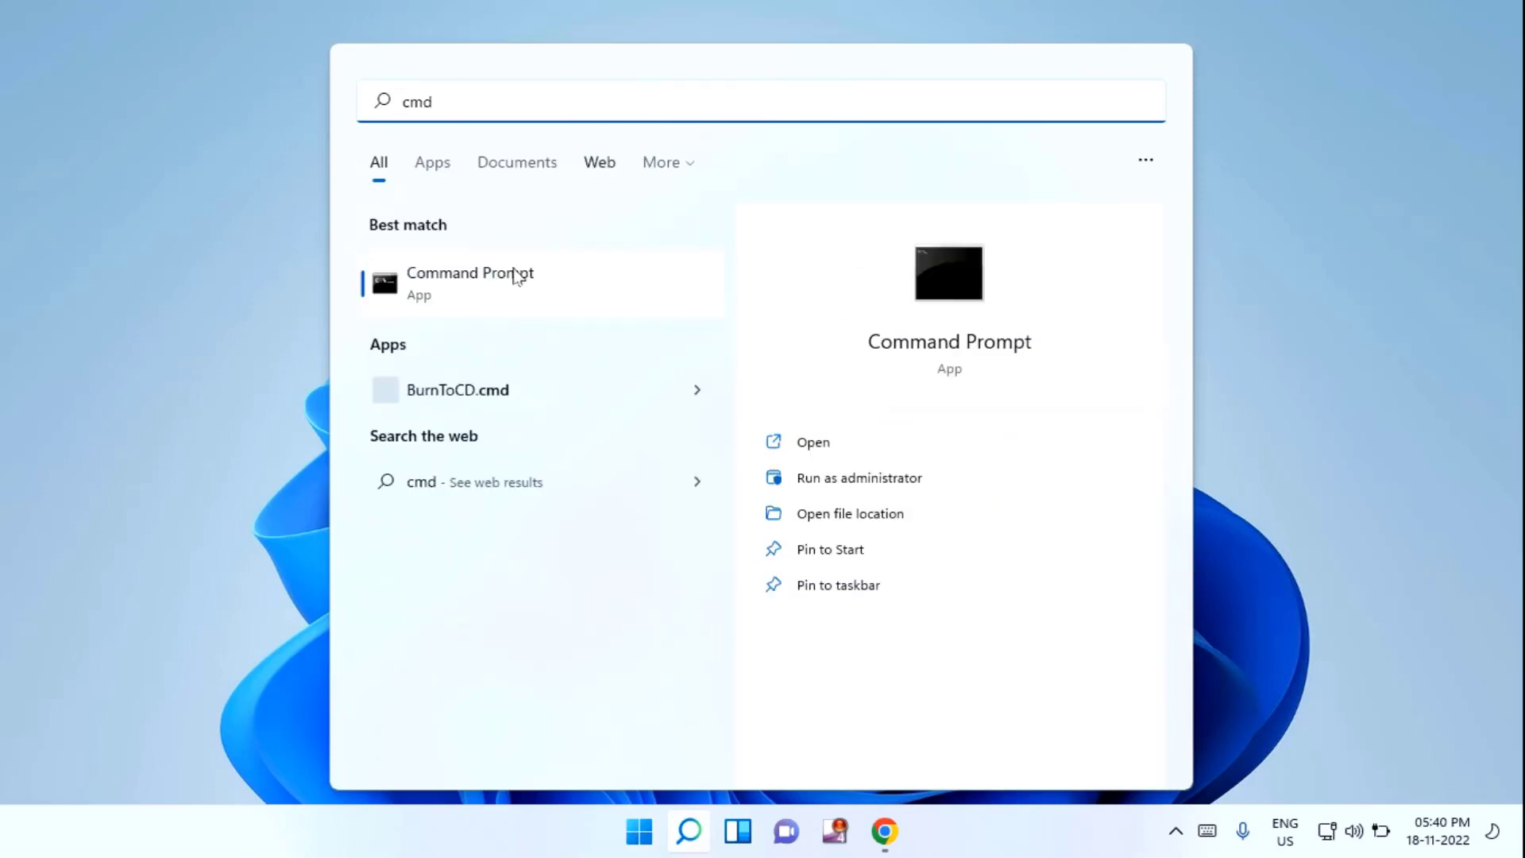
right_click(470, 283)
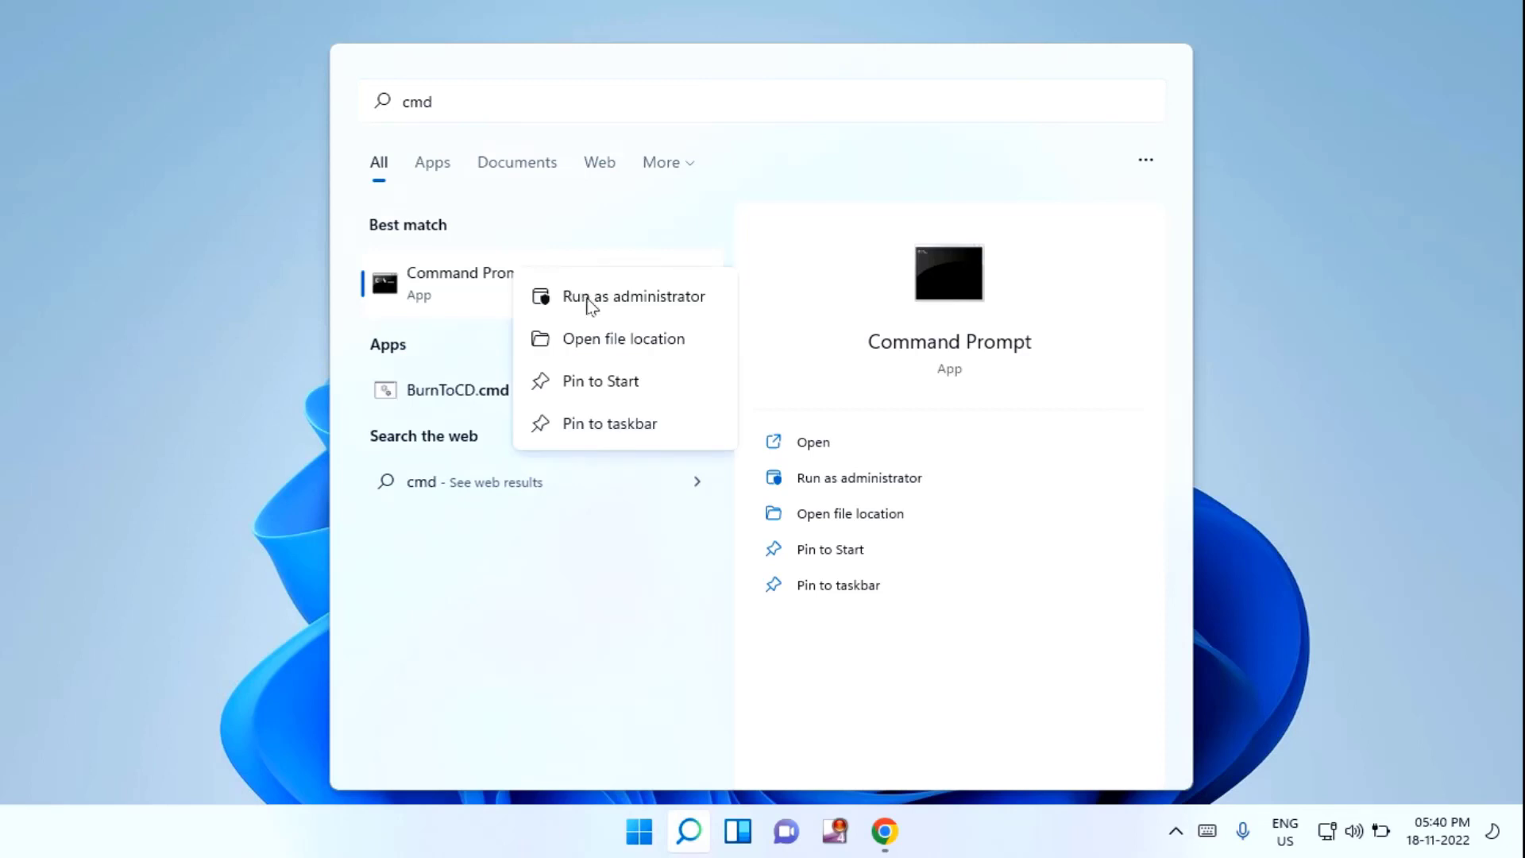
click(583, 302)
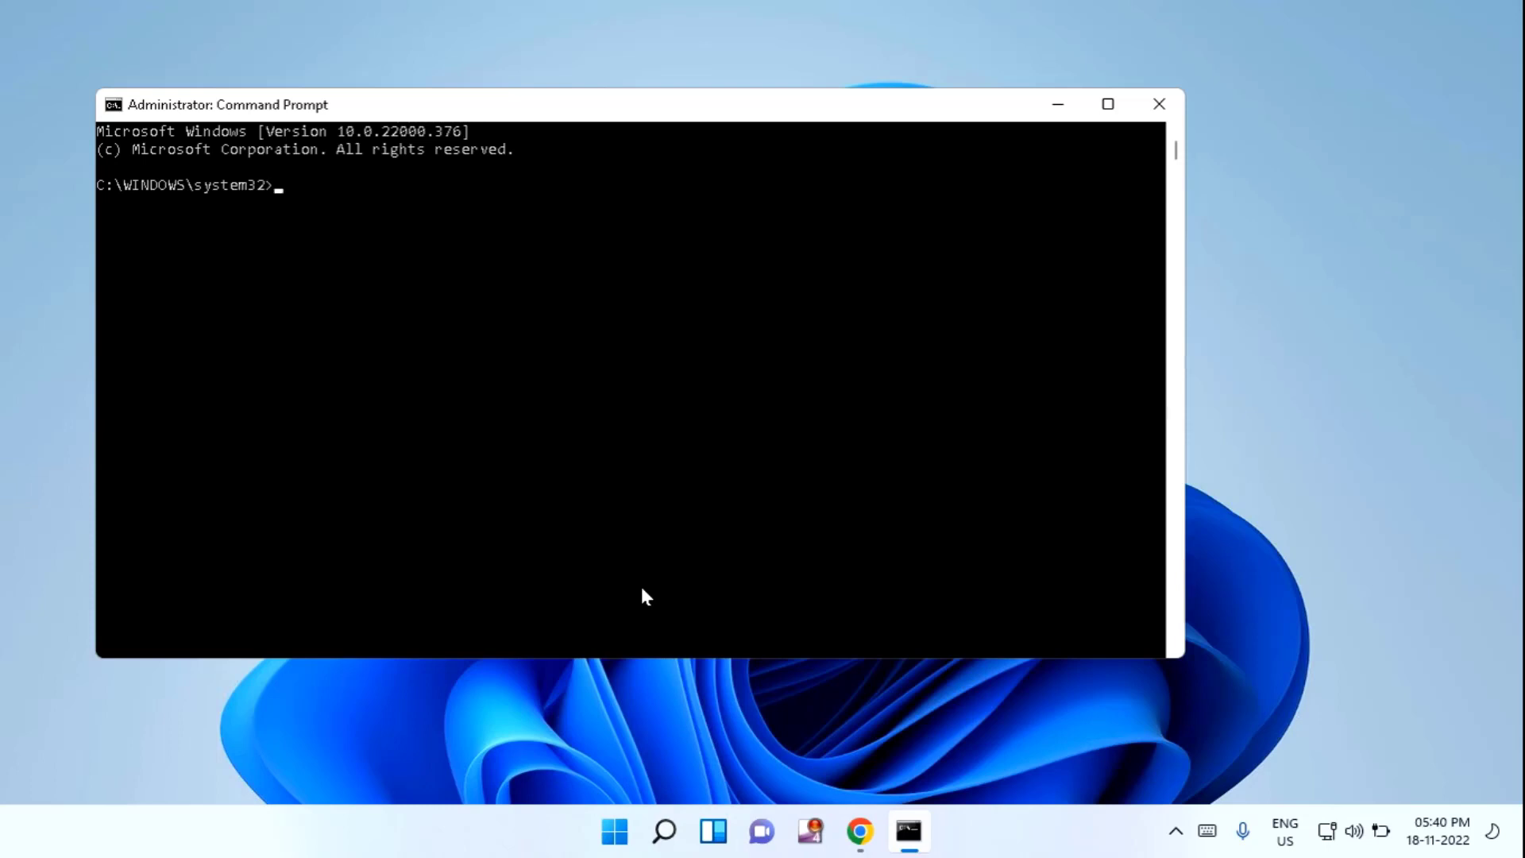
- Run sfc /scannow at the administrator prompt to begin the system file scan
text(sfc /)
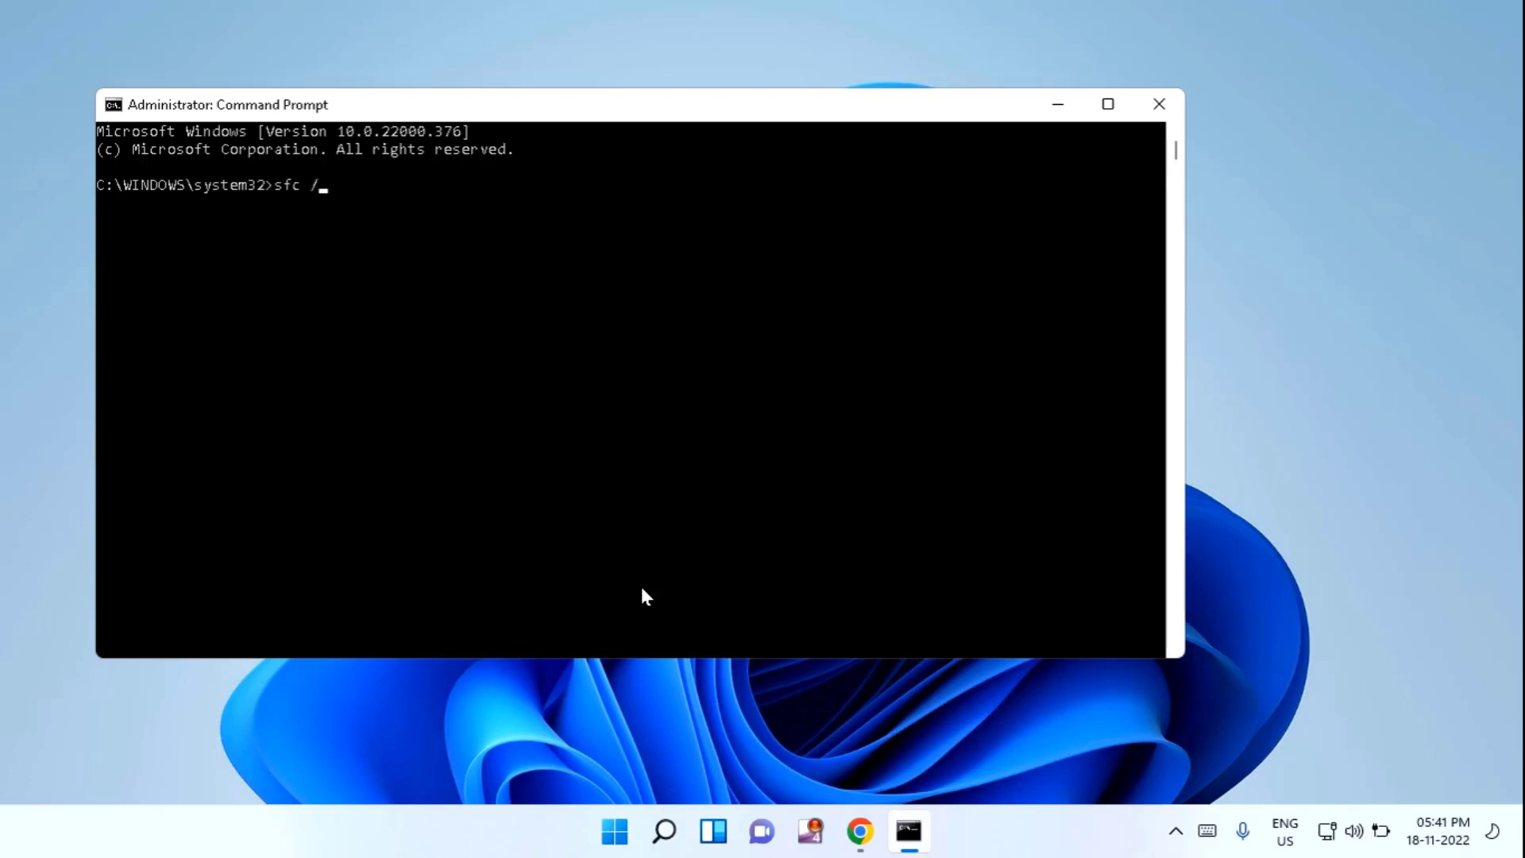
text(scan)
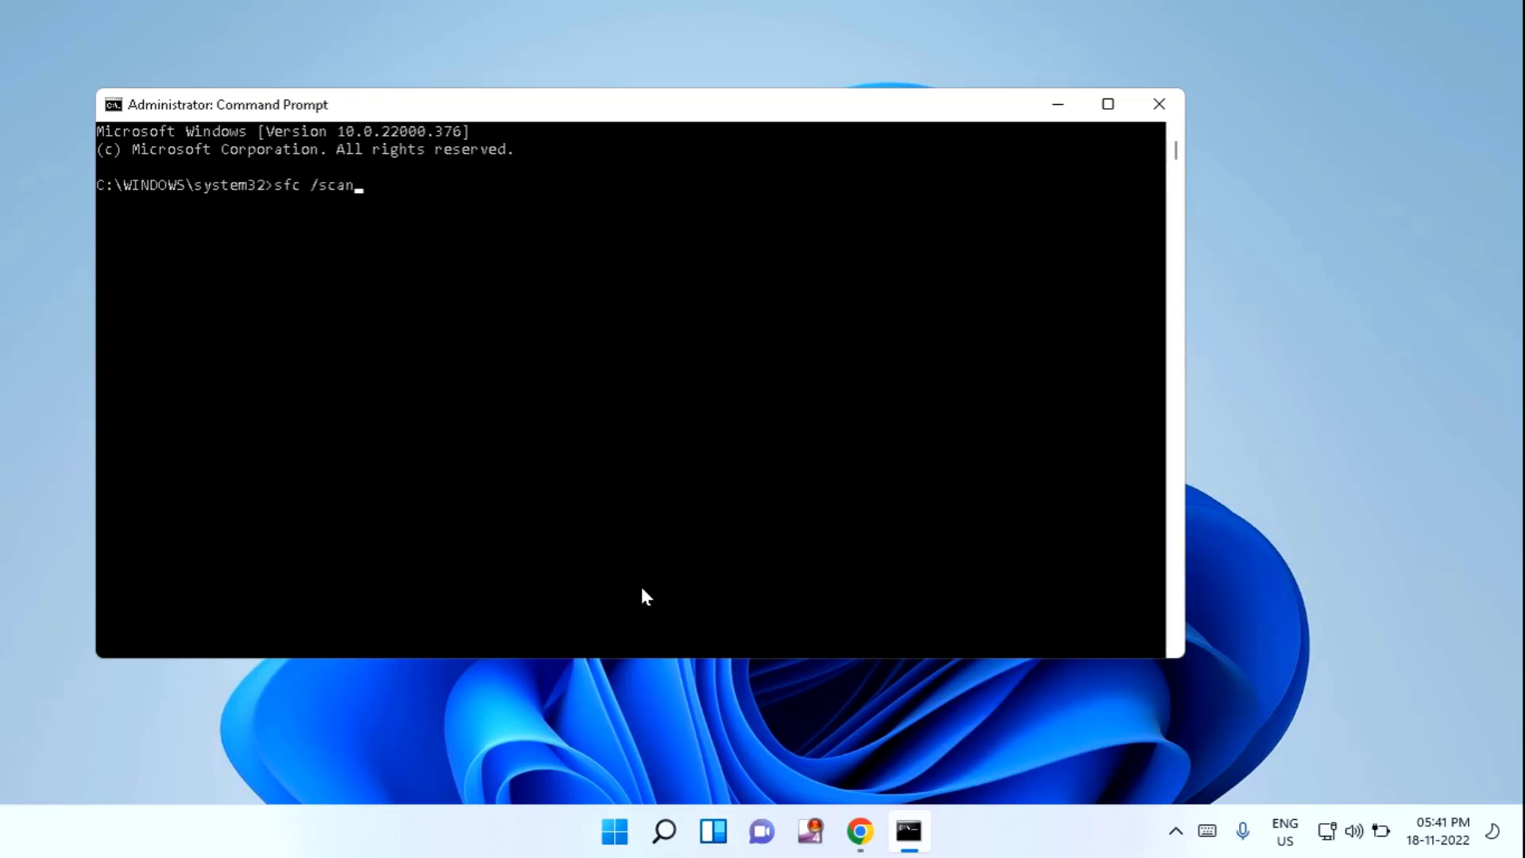
text(now)
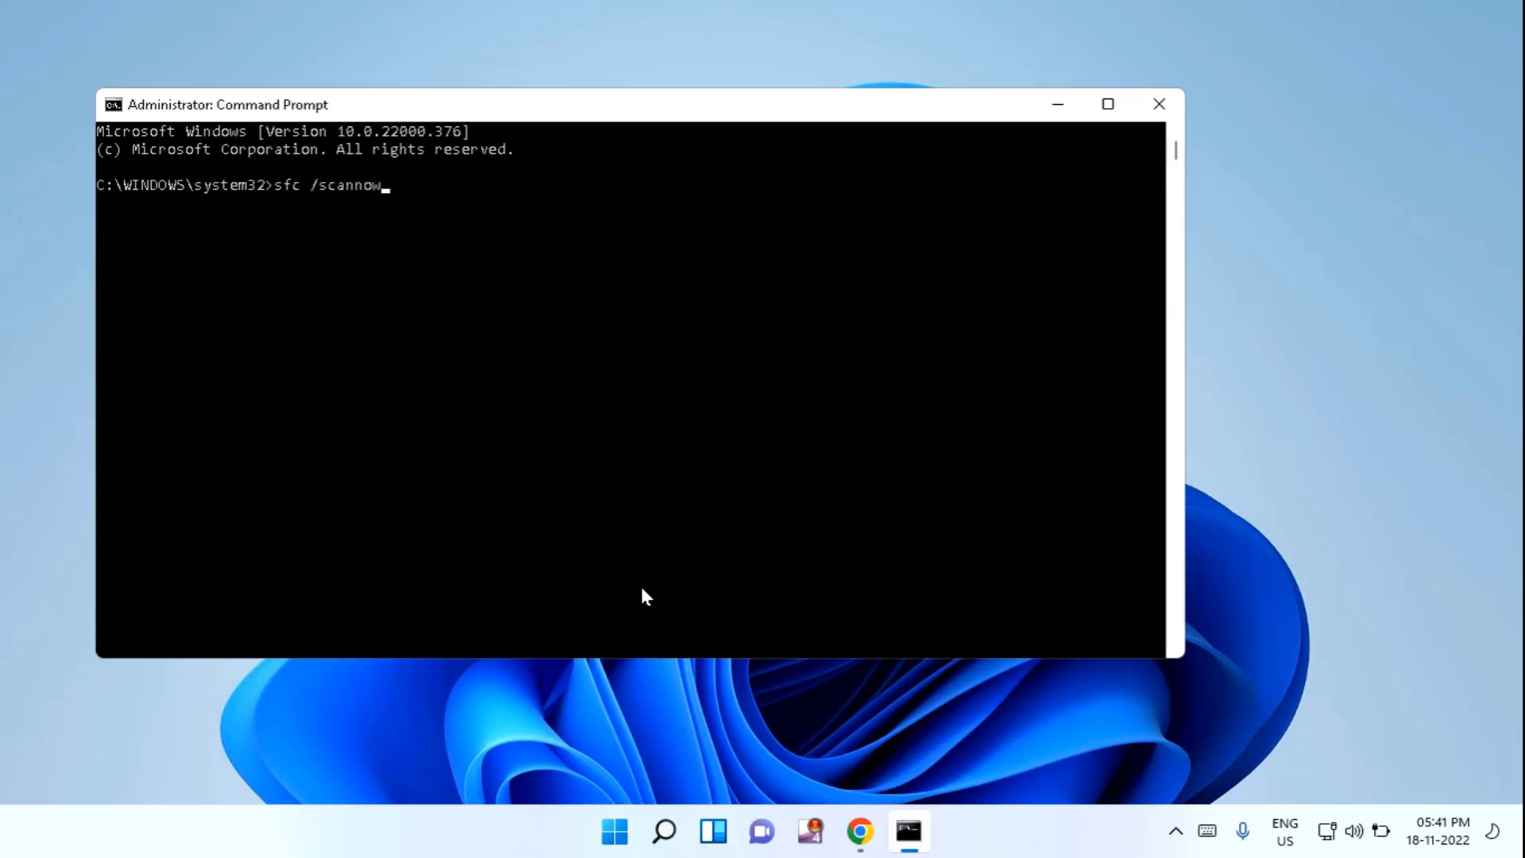
key(enter)
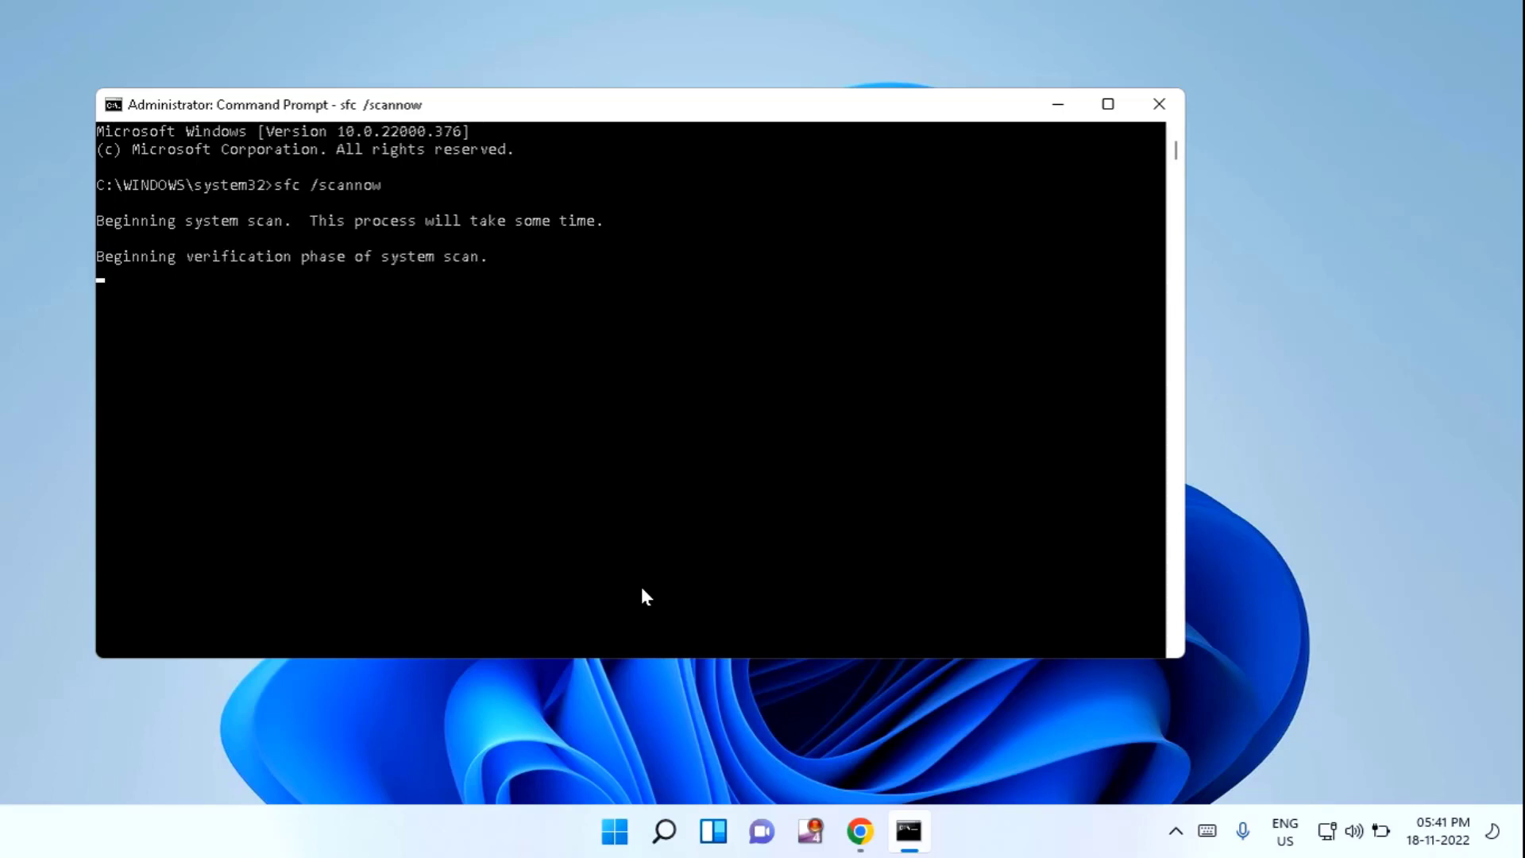
mouse_move(1160, 105)
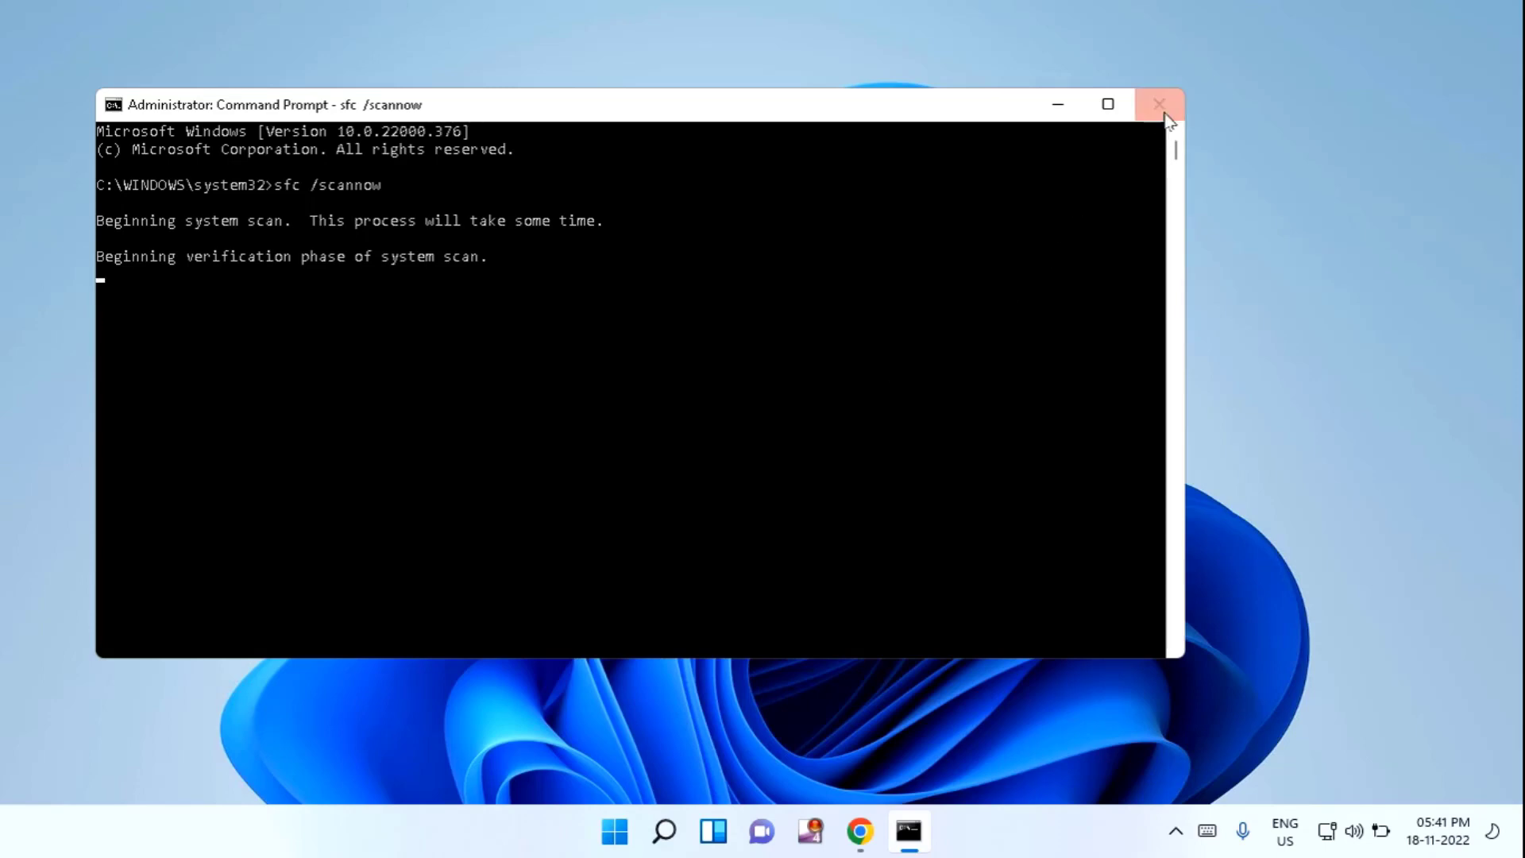
- Close Command Prompt and show the Start menu's Shut down and Restart power options
click(1160, 105)
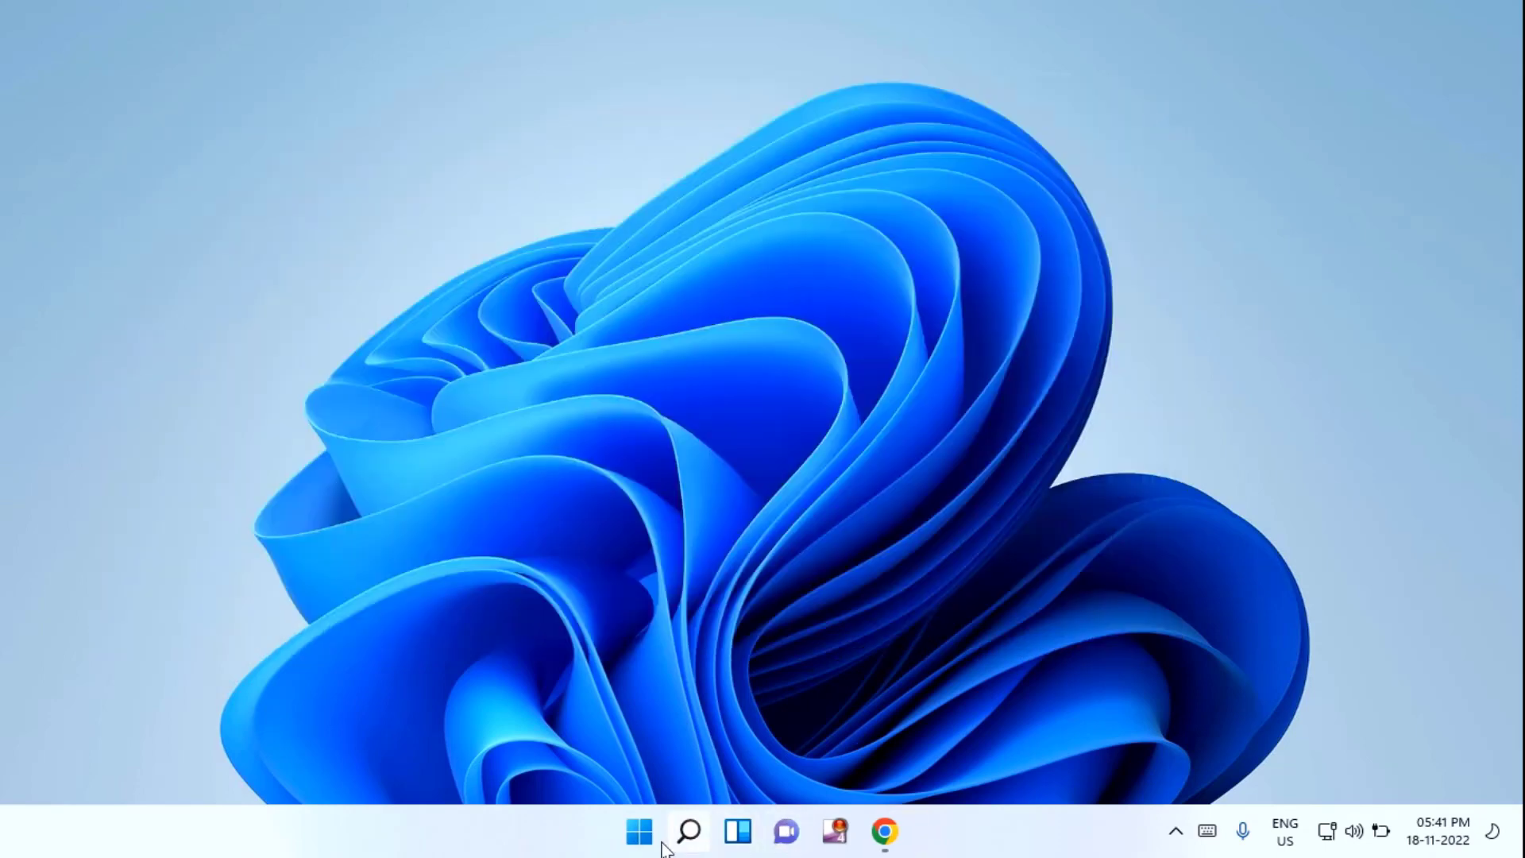
click(639, 831)
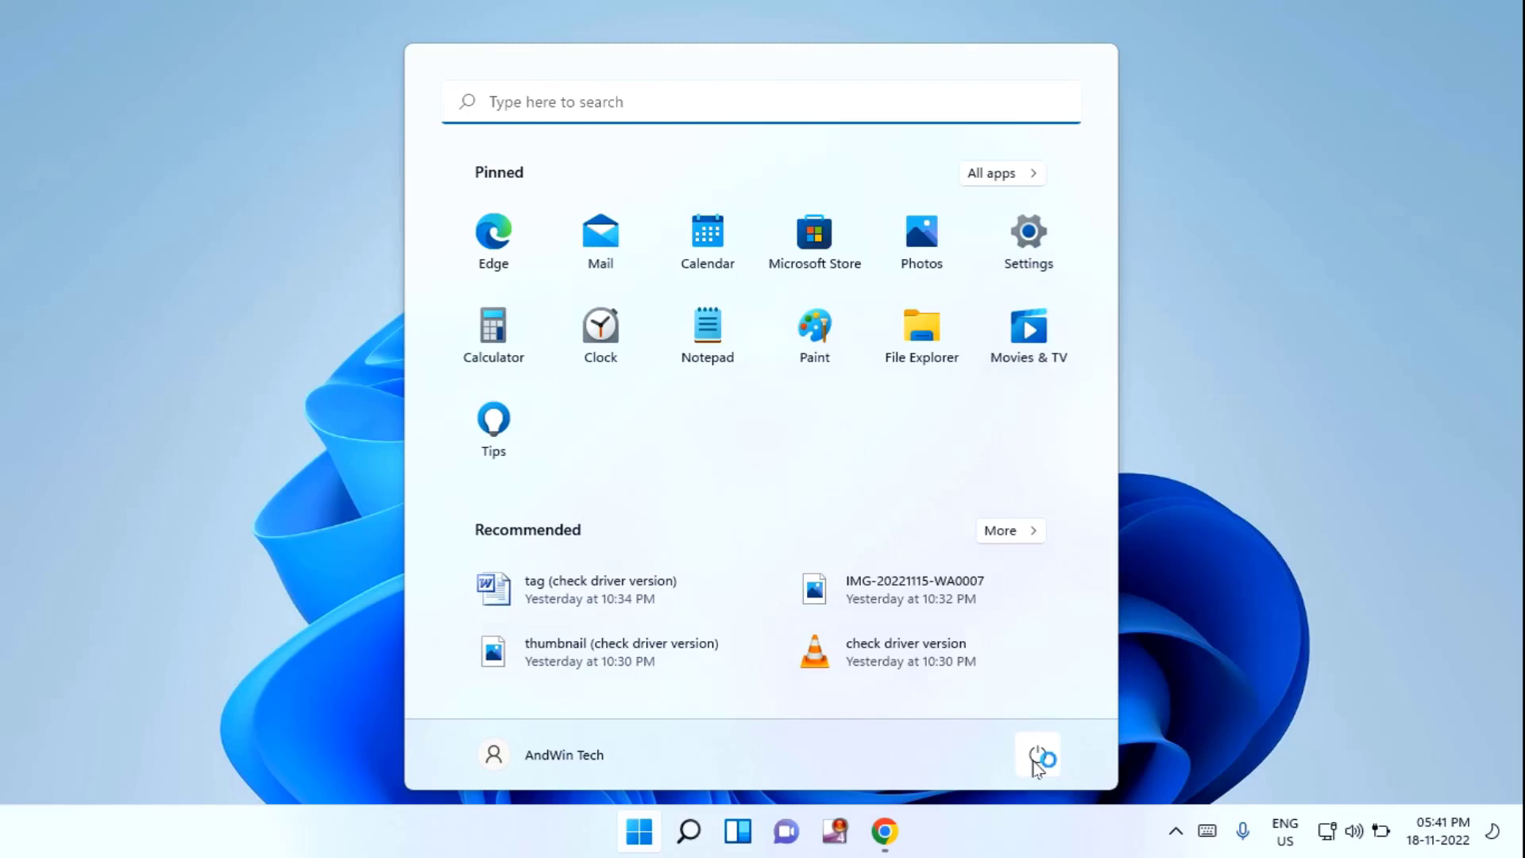
click(1038, 756)
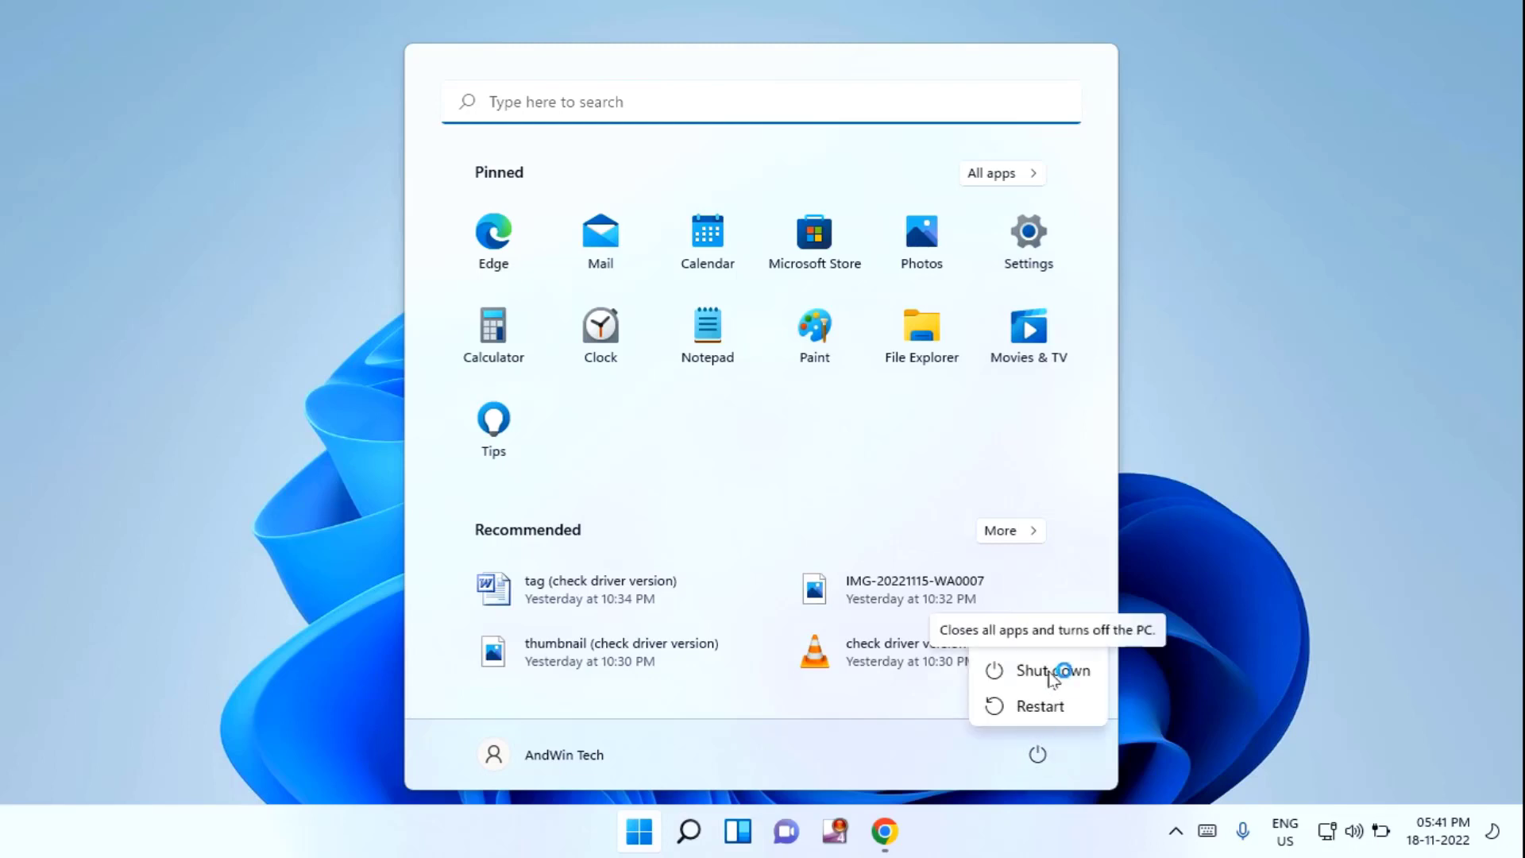